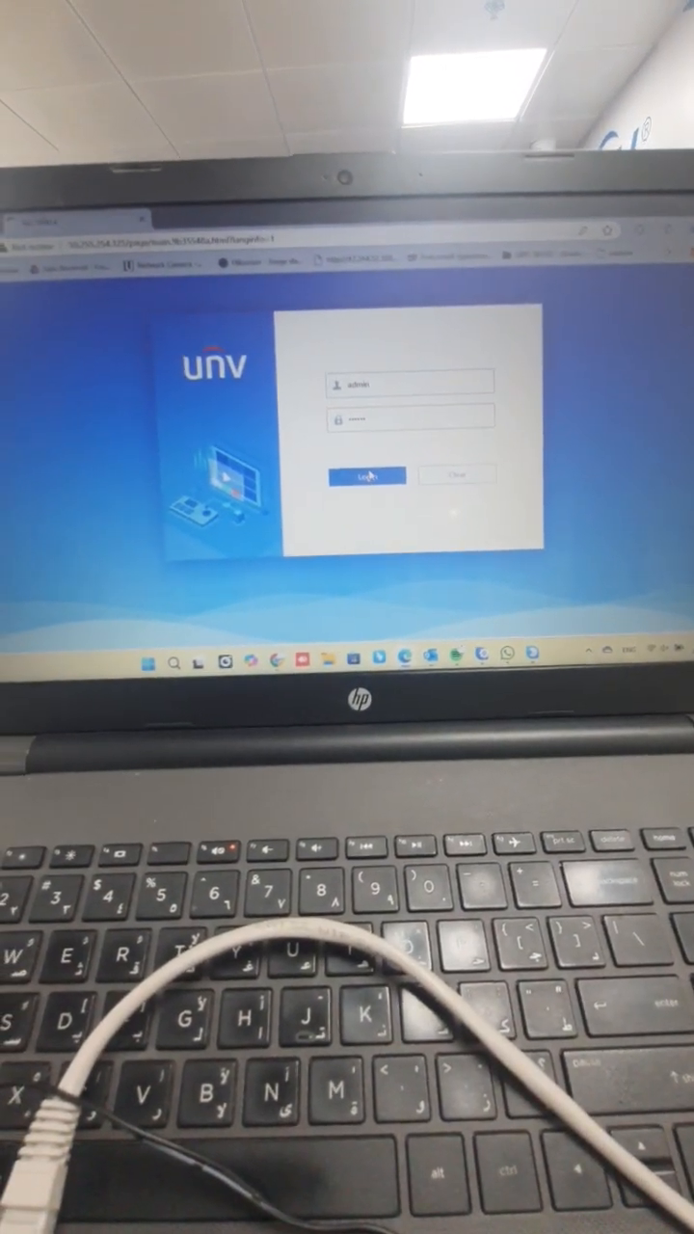
Log in as admin to reach the device status page showing model and firmware.
click(366, 475)
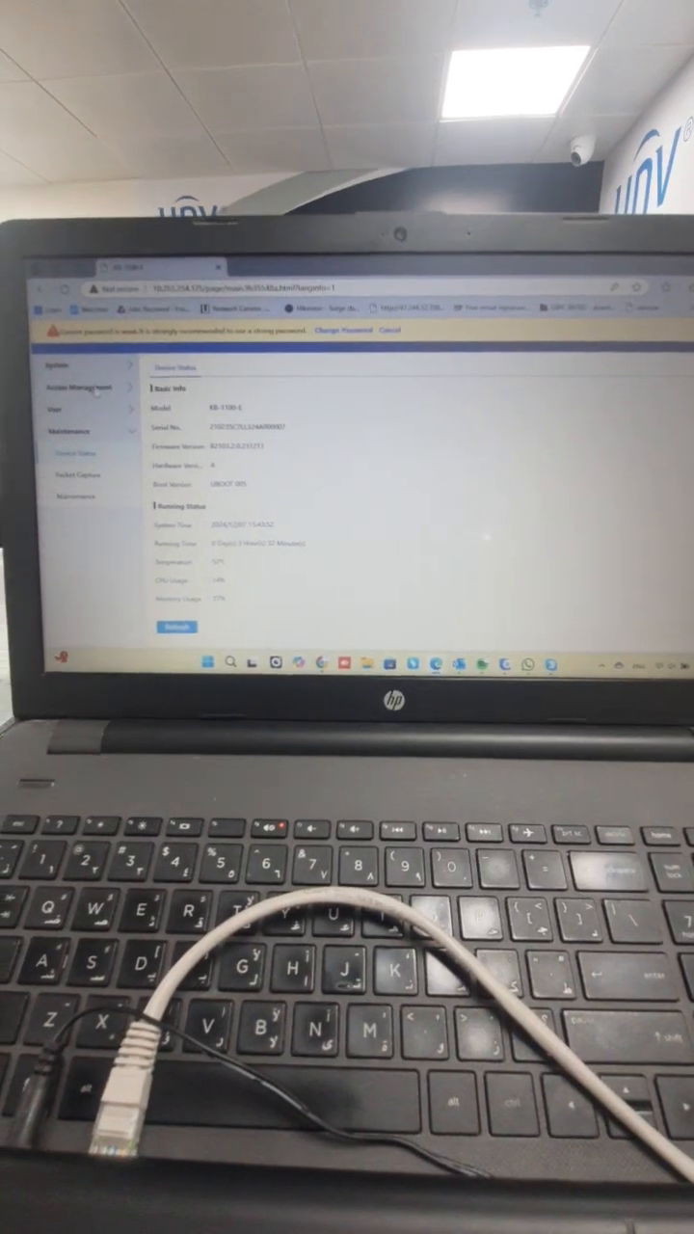